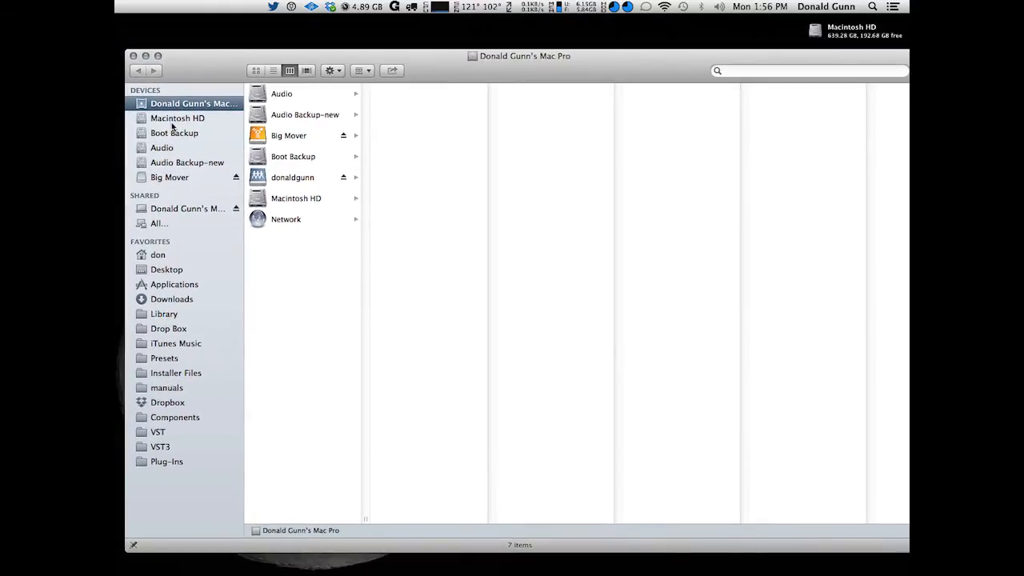
Navigate Macintosh HD › Library › Application Support to the Valhalla DSP, LLC folder
{"action": "left_click", "coordinate": [179, 118]}
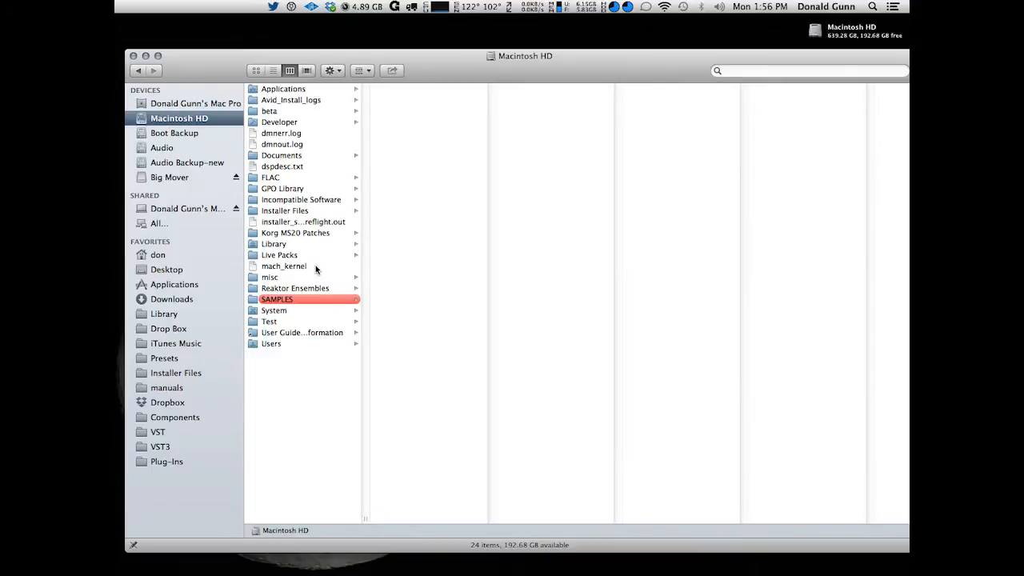
{"action": "mouse_move", "coordinate": [279, 256]}
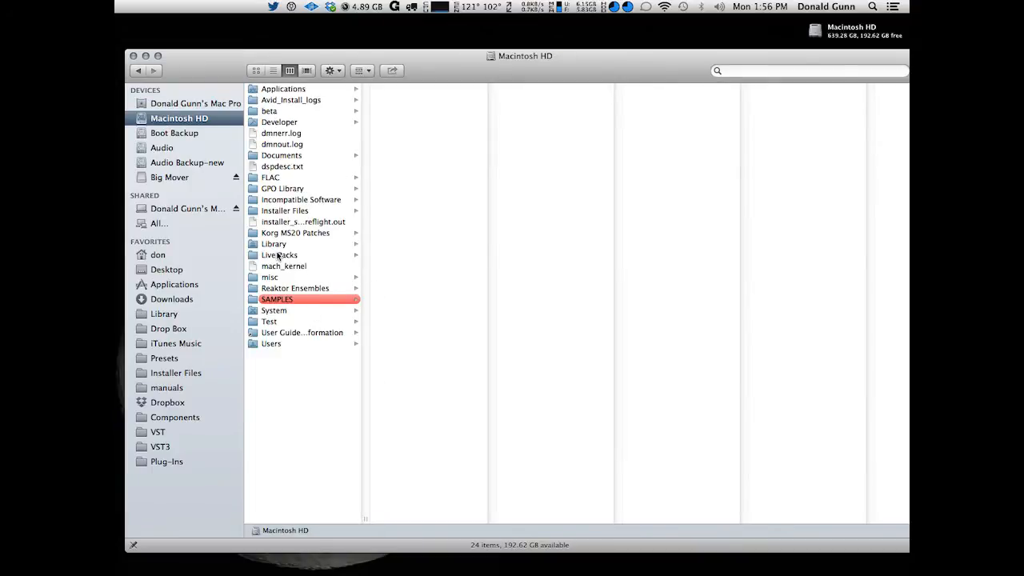
{"action": "left_click", "coordinate": [274, 243]}
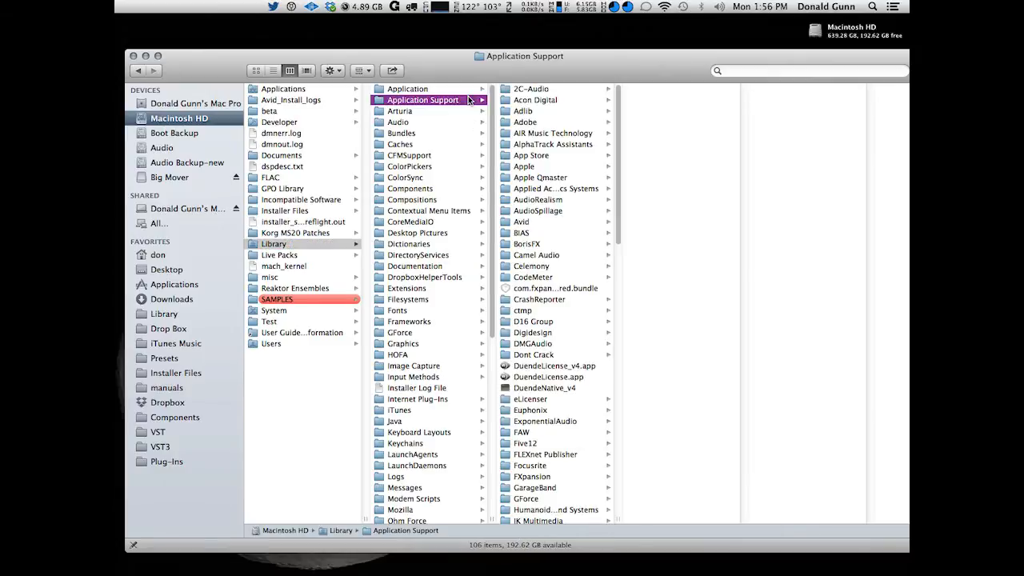
{"action": "scroll", "scroll_direction": "down", "scroll_amount": 3}
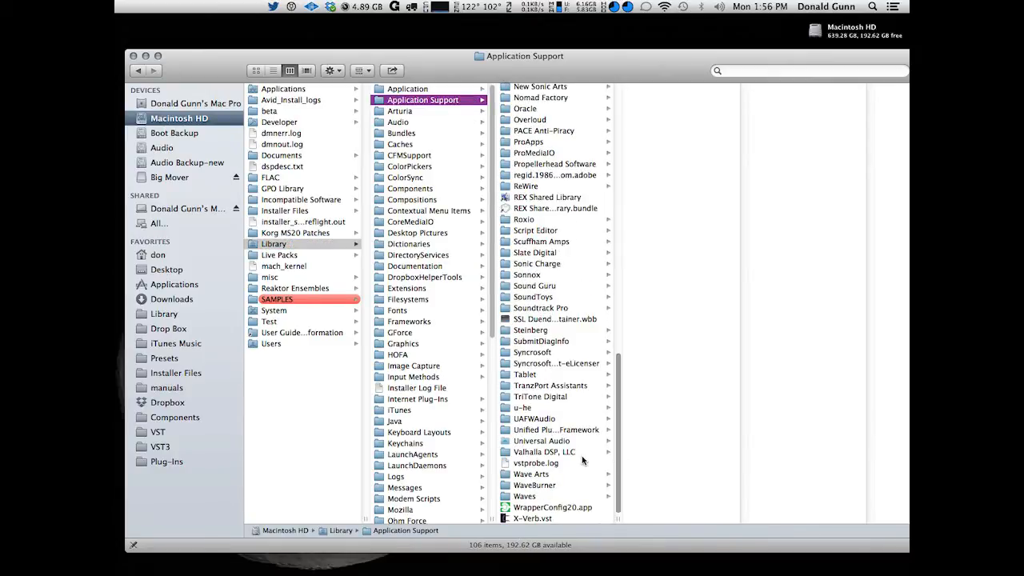
{"action": "left_click", "coordinate": [532, 451]}
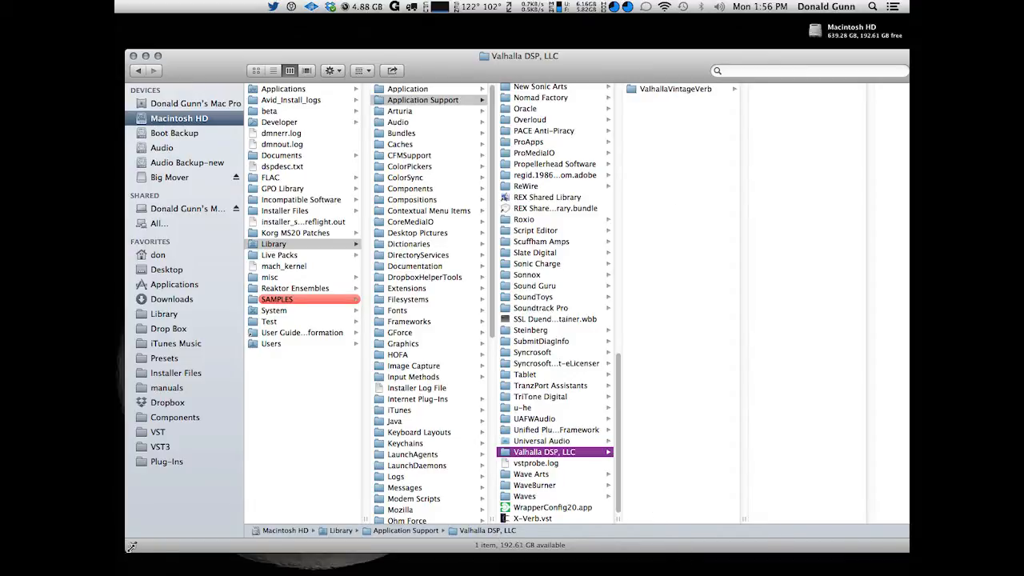
{"action": "mouse_move", "coordinate": [177, 519]}
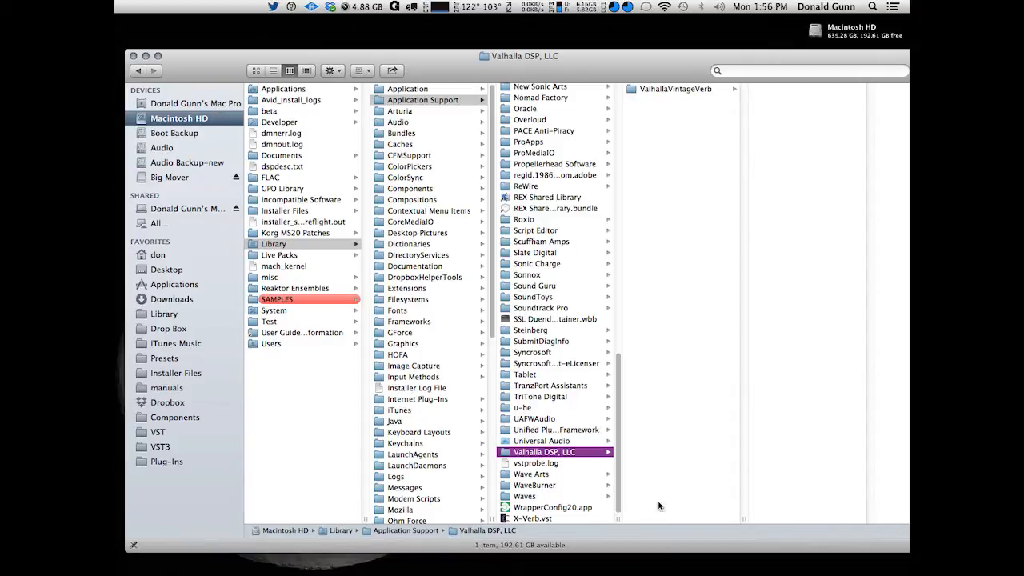
{"action": "mouse_move", "coordinate": [666, 460]}
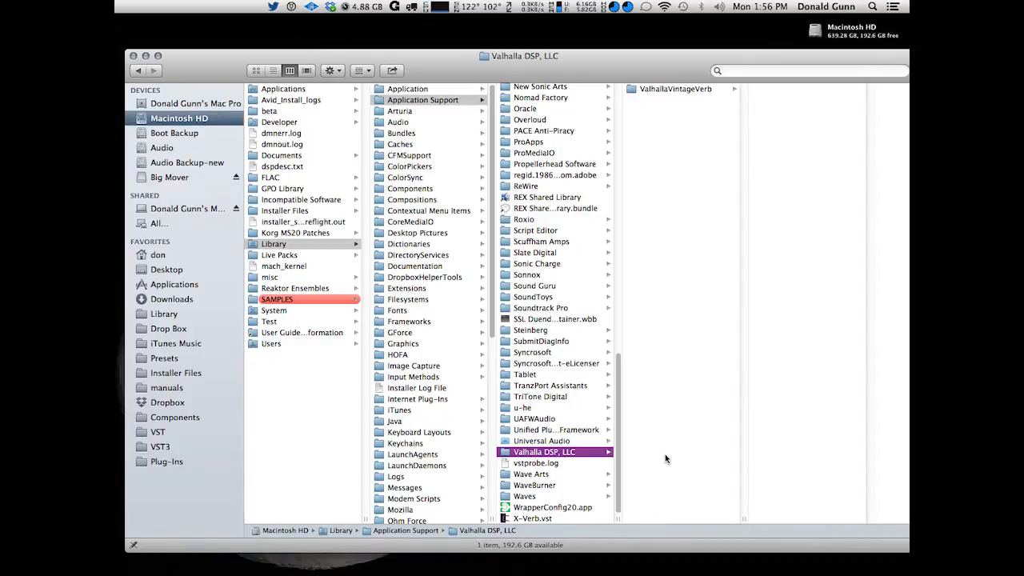
Bring up the context menu for the Valhalla DSP, LLC folder
{"action": "right_click", "coordinate": [553, 451]}
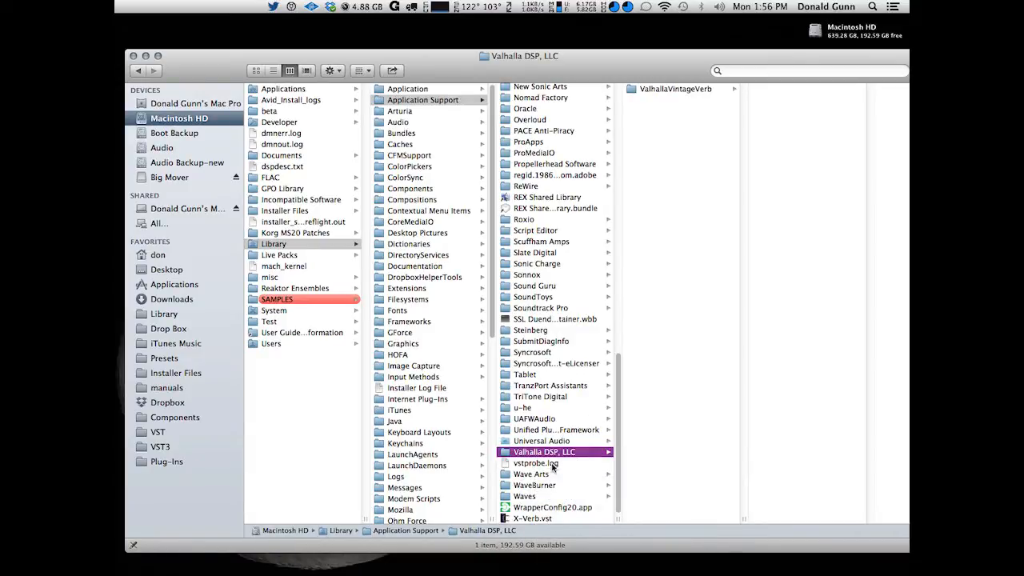
{"action": "mouse_move", "coordinate": [557, 499]}
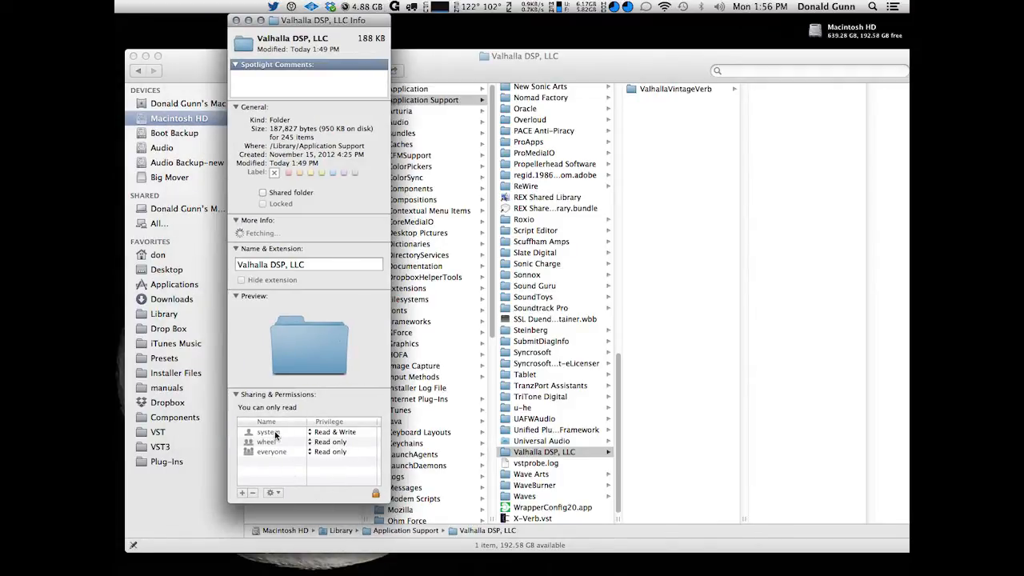
{"action": "mouse_move", "coordinate": [327, 464]}
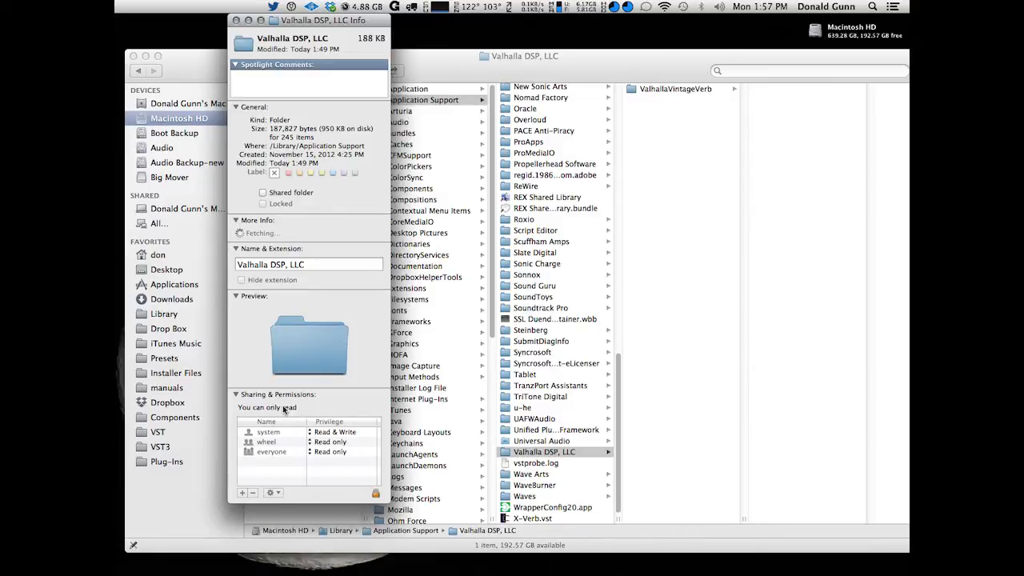
{"action": "mouse_move", "coordinate": [347, 480]}
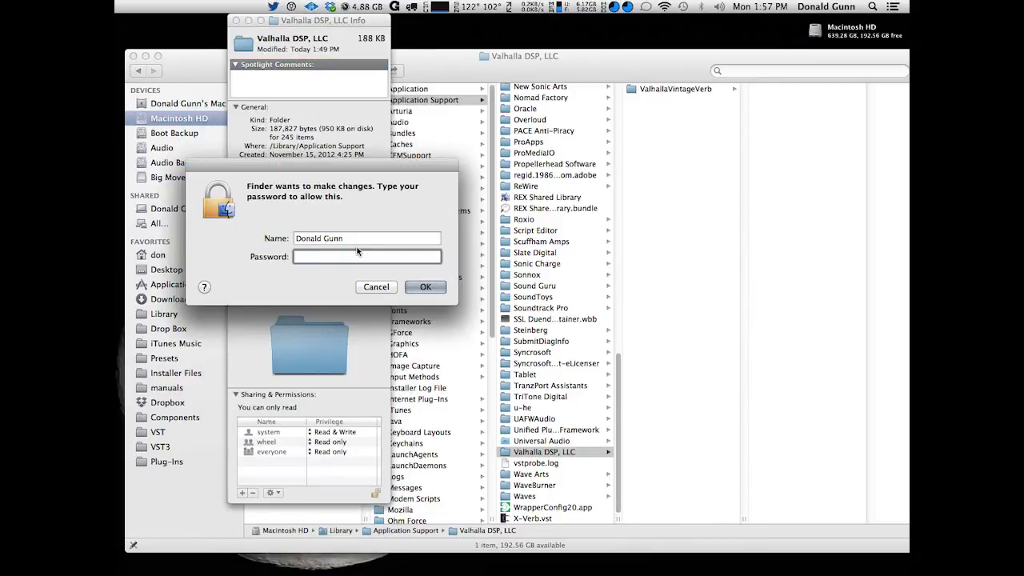
Authenticate with the password and set everyone's privilege to Read & Write
{"action": "left_click", "coordinate": [375, 287]}
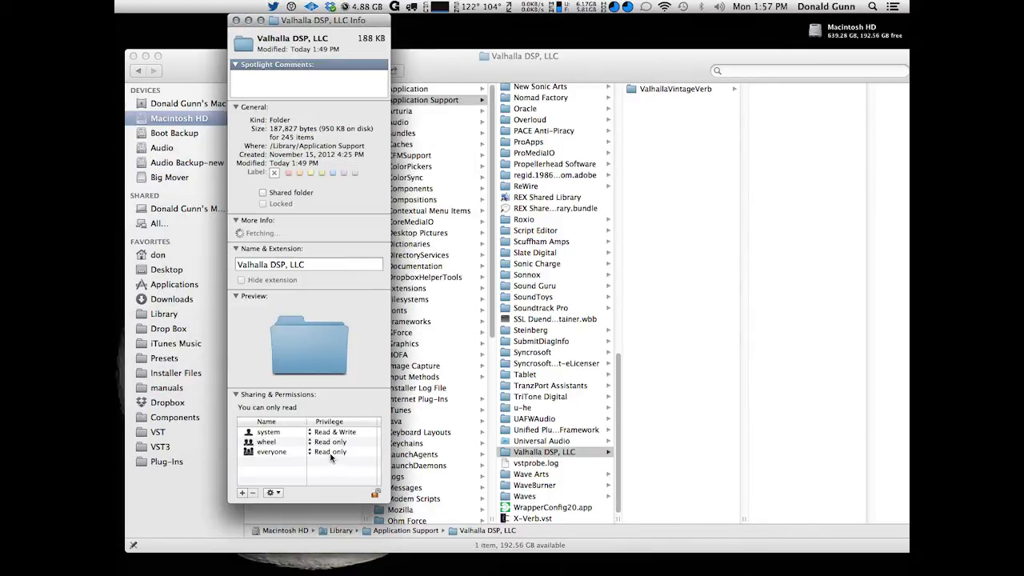
{"action": "left_click", "coordinate": [331, 451]}
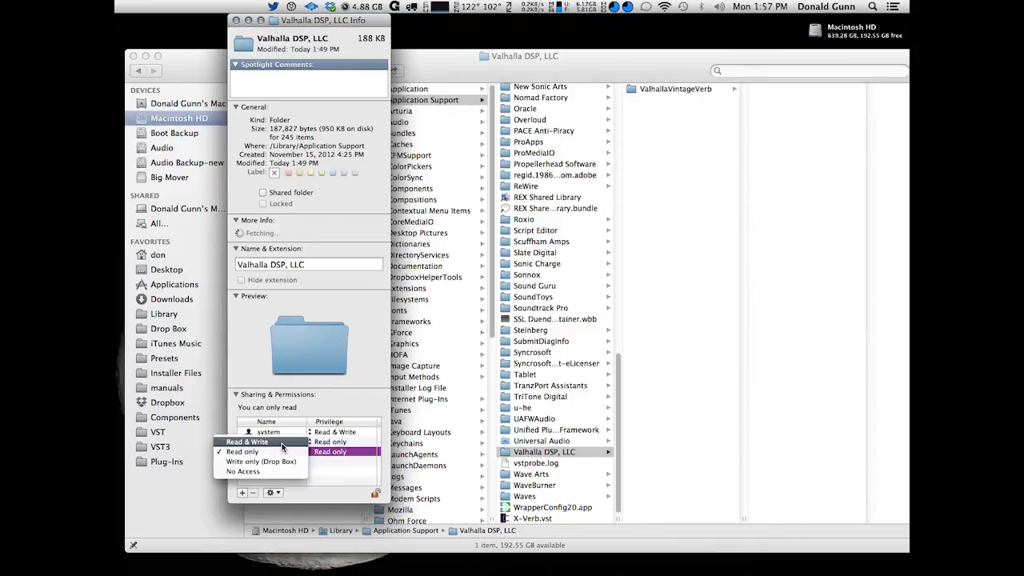
{"action": "left_click", "coordinate": [247, 441]}
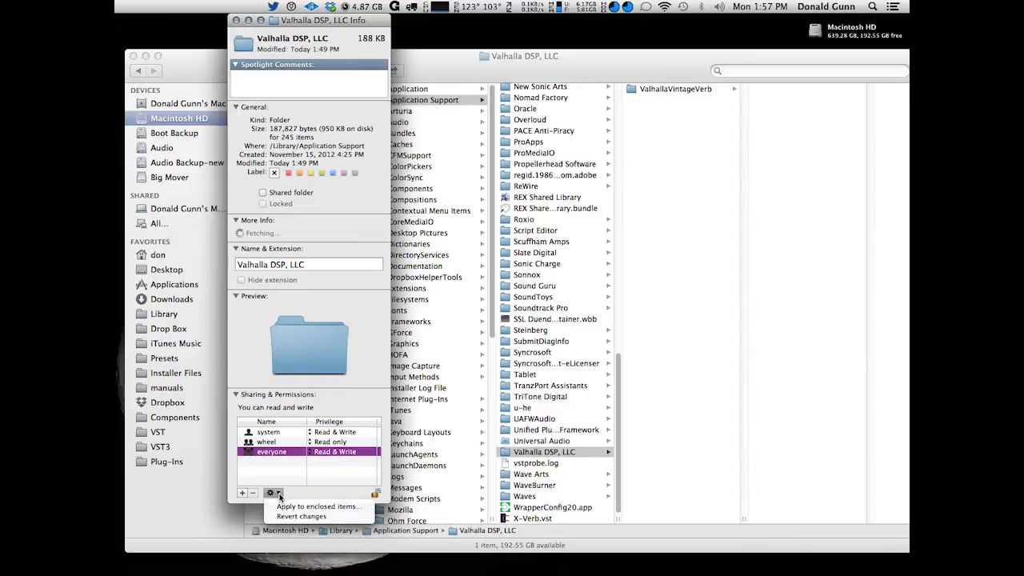
{"action": "mouse_move", "coordinate": [318, 506]}
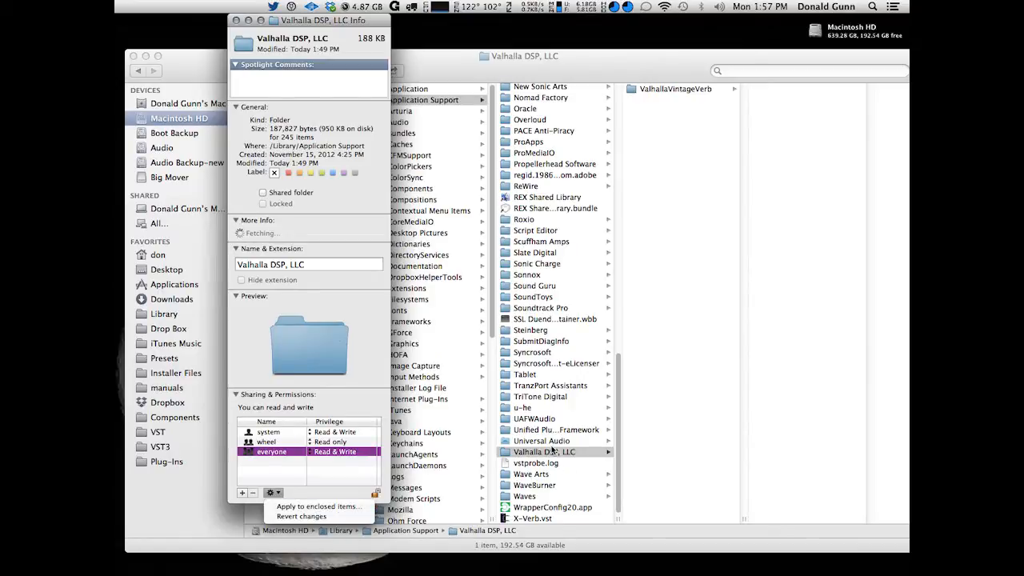
{"action": "mouse_move", "coordinate": [490, 476]}
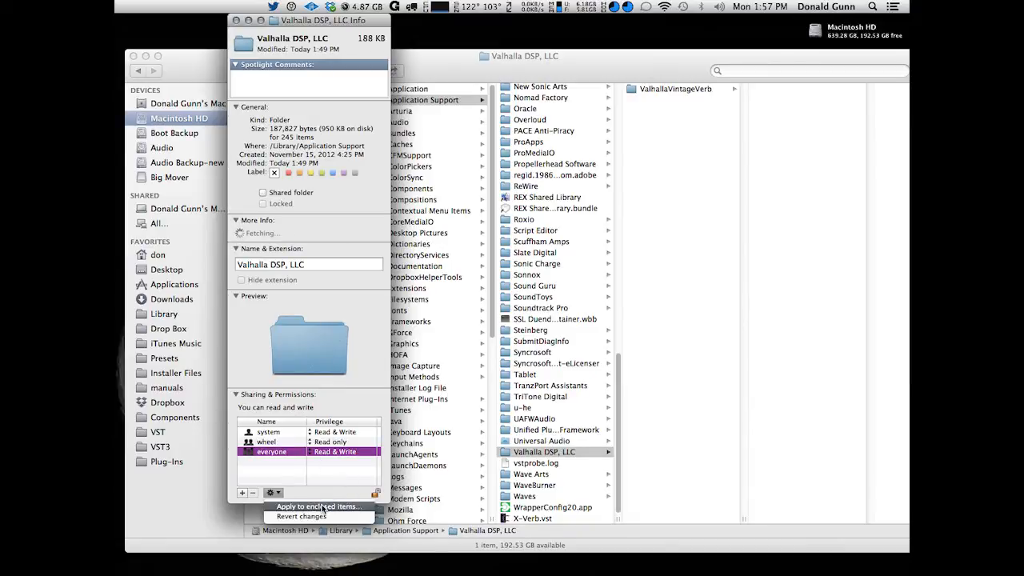
Apply the Read & Write permission to enclosed items and confirm
{"action": "left_click", "coordinate": [318, 506]}
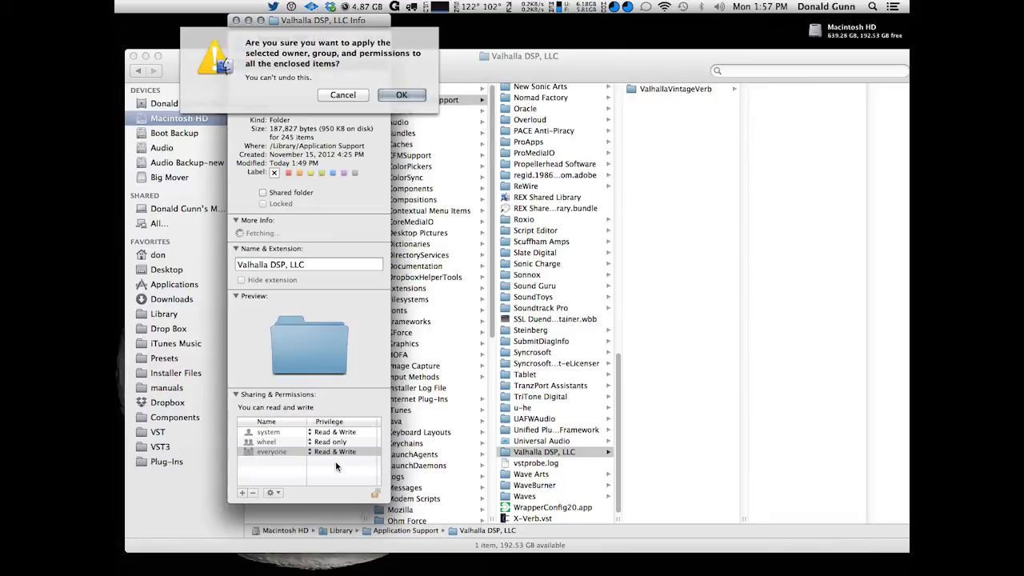
{"action": "left_click", "coordinate": [401, 94]}
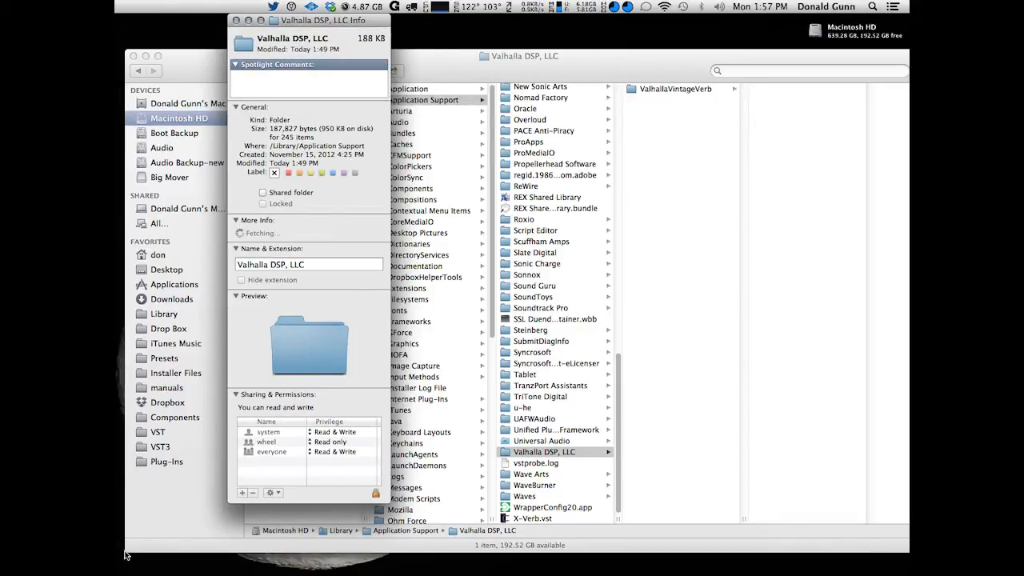
{"action": "mouse_move", "coordinate": [196, 467]}
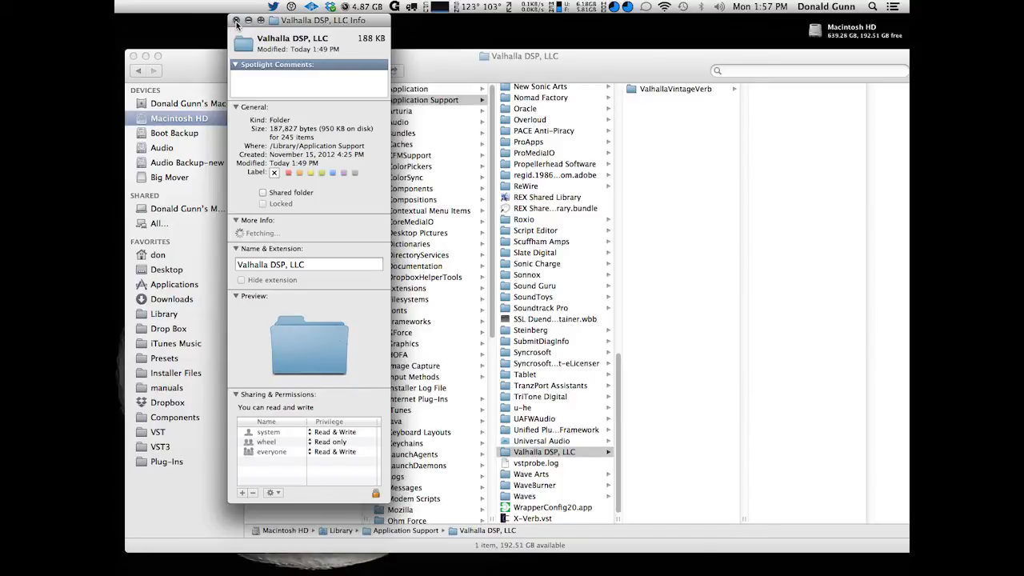
Close the Info window and browse to ValhallaVintageVerb › Presets › User
{"action": "left_click", "coordinate": [236, 20]}
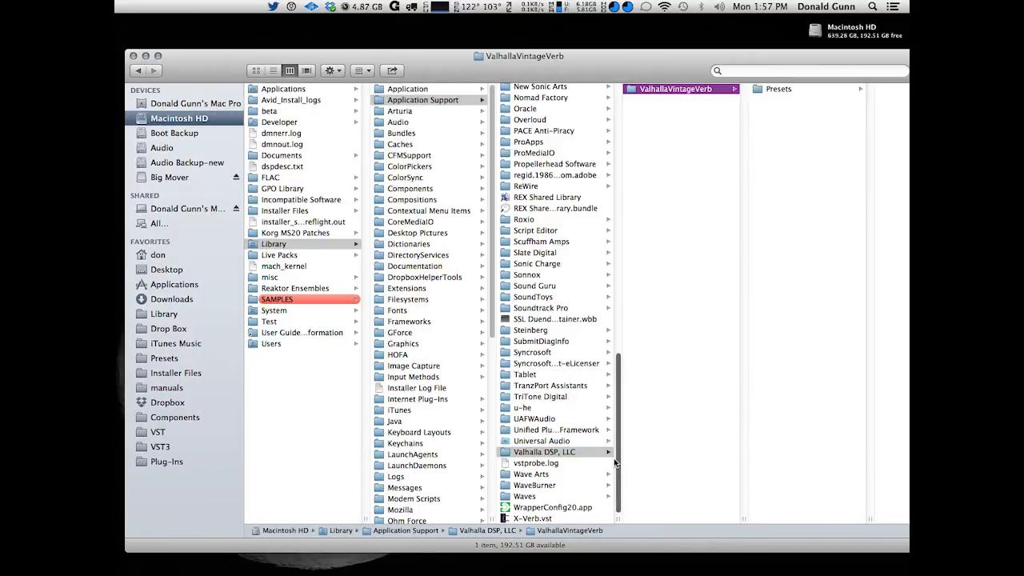
{"action": "left_click", "coordinate": [778, 88]}
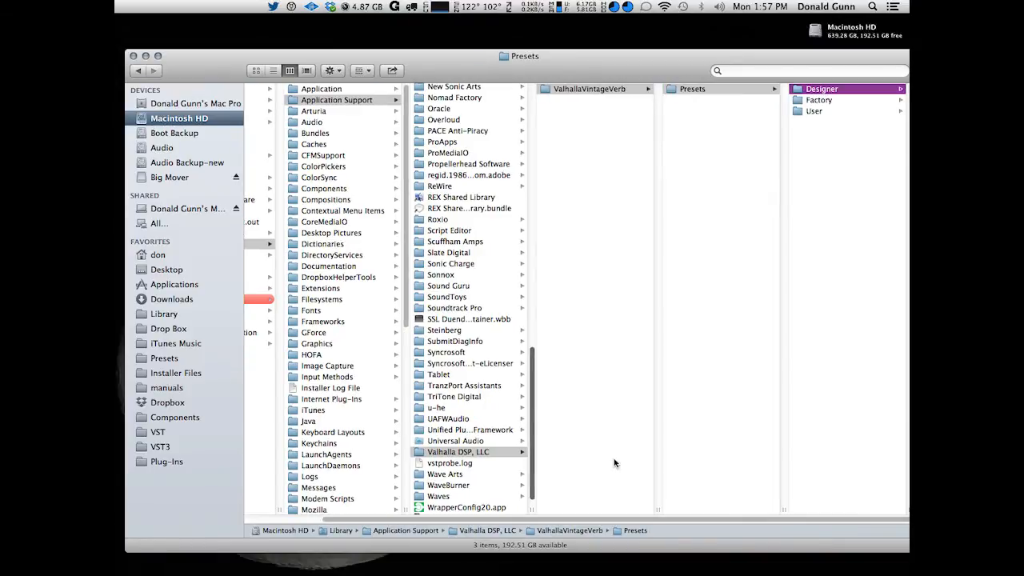
{"action": "left_click", "coordinate": [814, 110]}
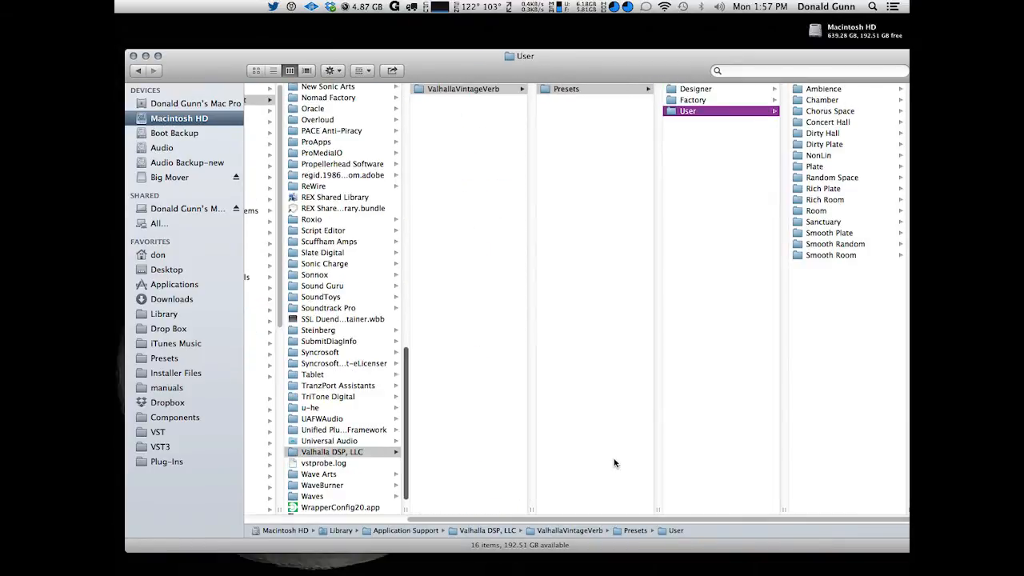
{"action": "mouse_move", "coordinate": [775, 95]}
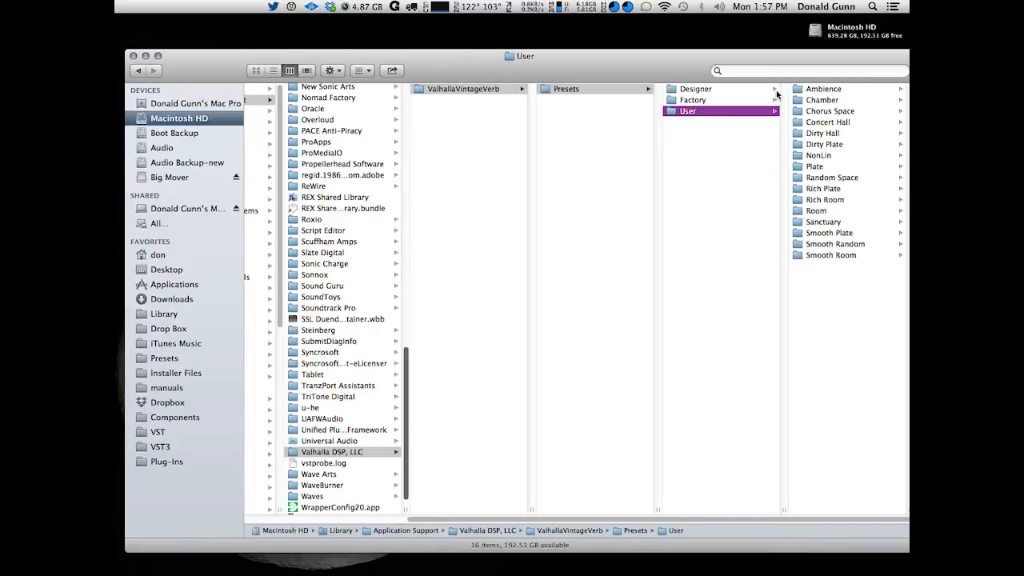
{"action": "mouse_move", "coordinate": [805, 298]}
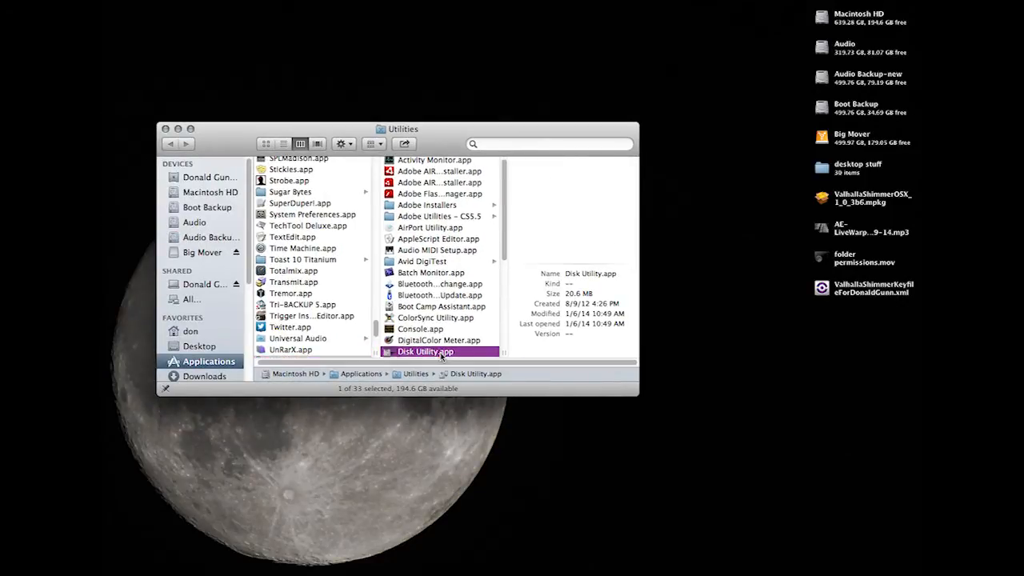
Launch Disk Utility and select the Macintosh HD volume
{"action": "double_click", "coordinate": [424, 352]}
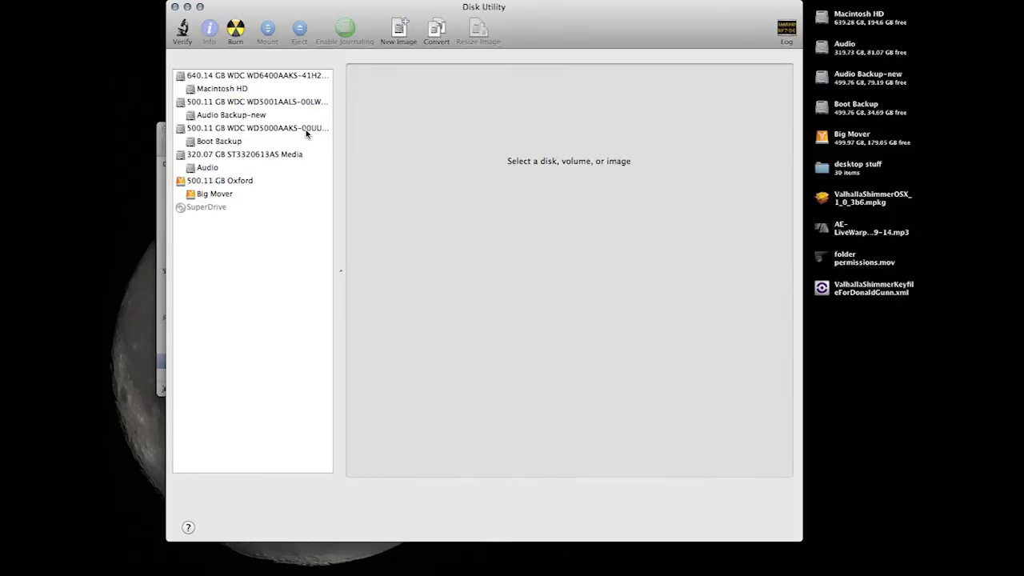
{"action": "mouse_move", "coordinate": [234, 90]}
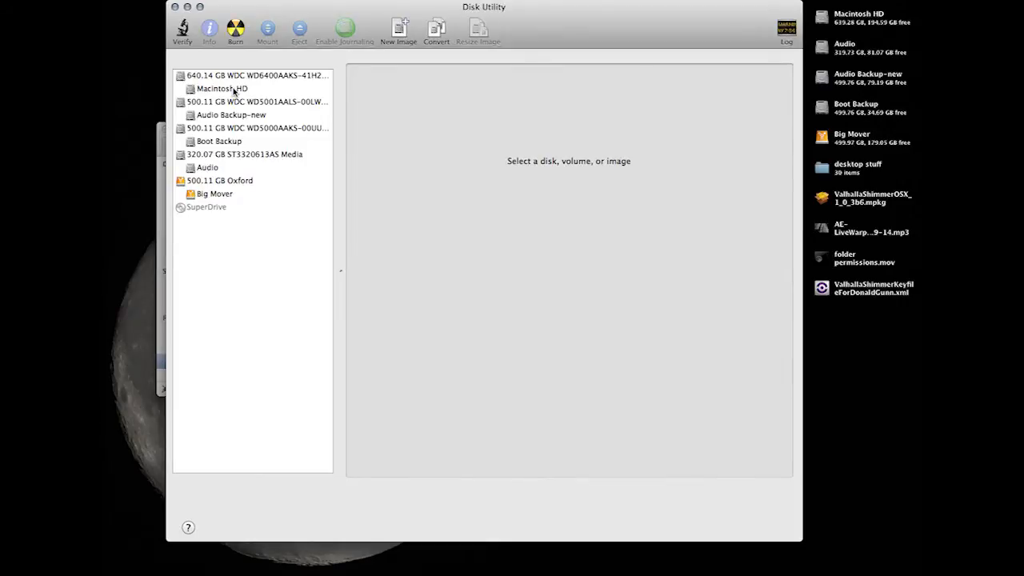
{"action": "left_click", "coordinate": [222, 88]}
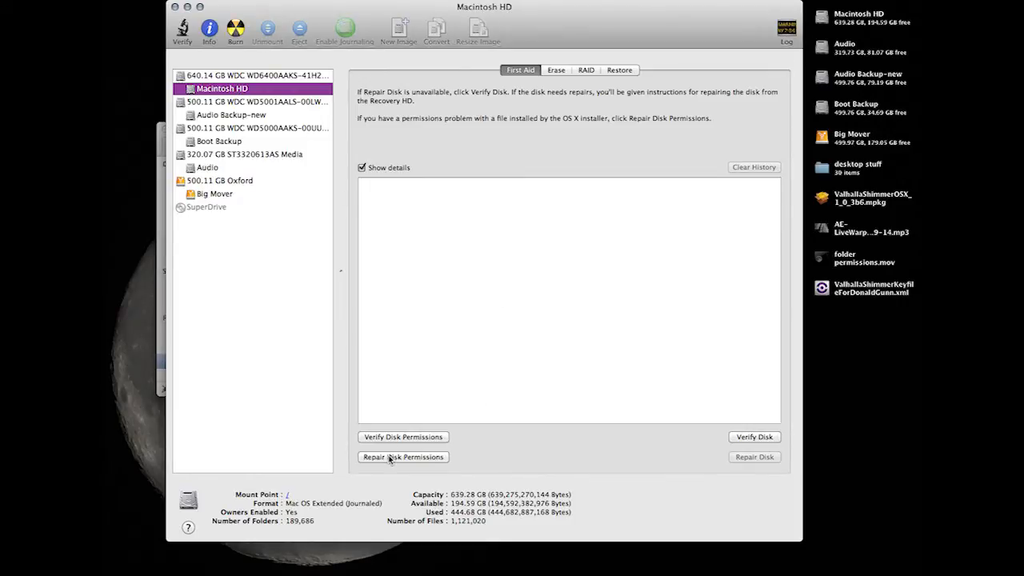
{"action": "mouse_move", "coordinate": [402, 457]}
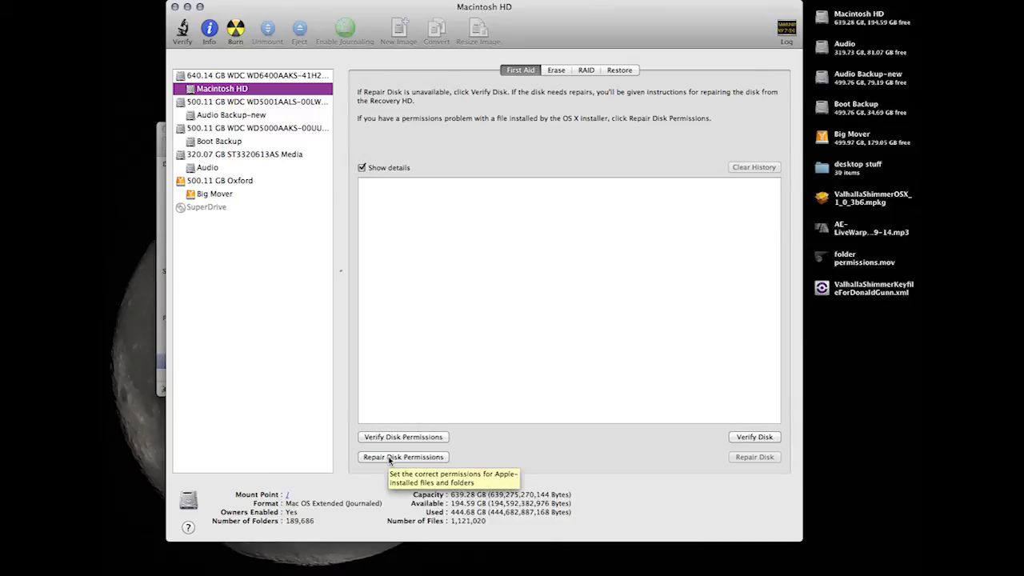
Run Repair Disk Permissions on Macintosh HD until the repair completes
{"action": "left_click", "coordinate": [403, 457]}
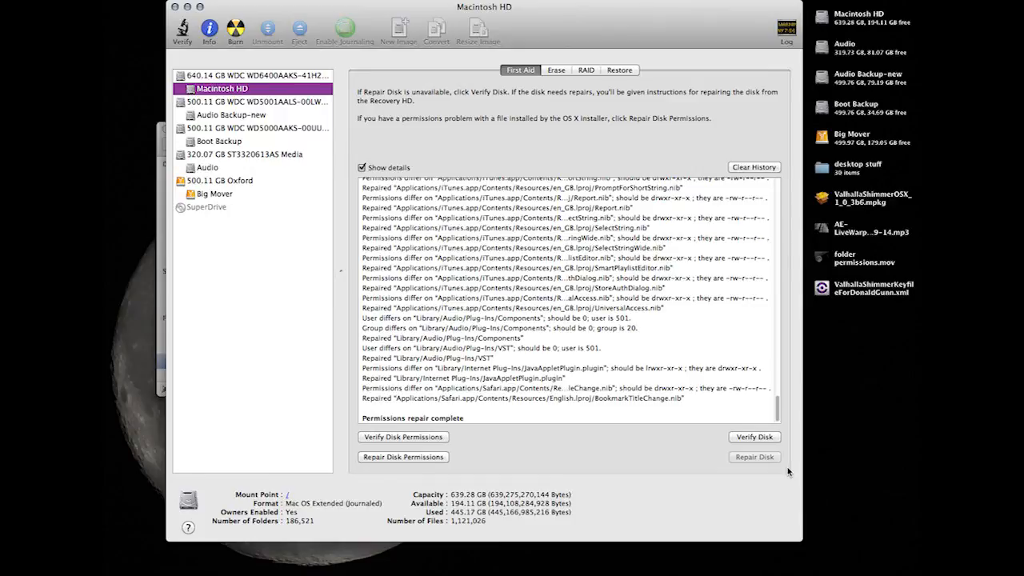
{"action": "mouse_move", "coordinate": [610, 465]}
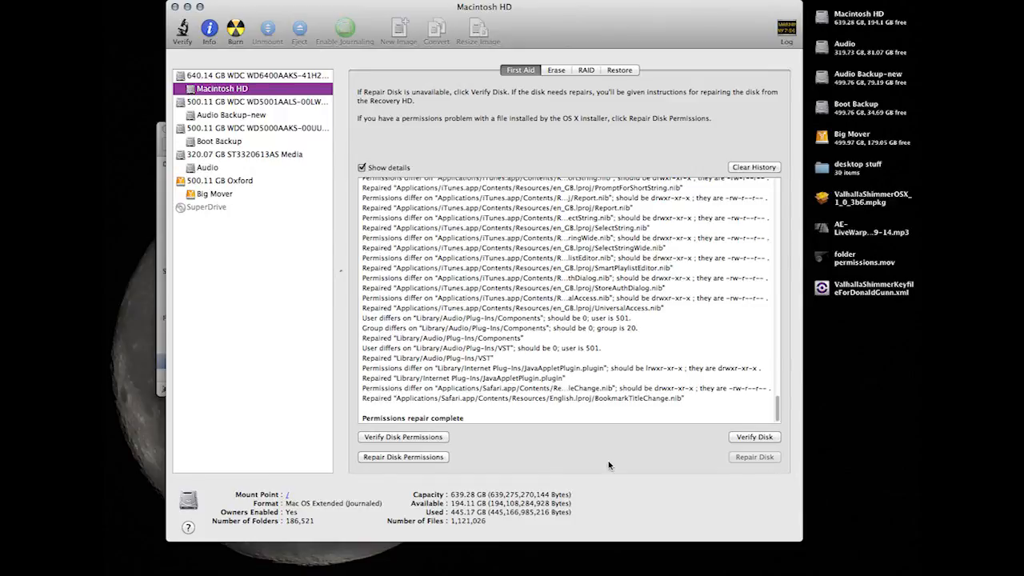
{"action": "mouse_move", "coordinate": [727, 489]}
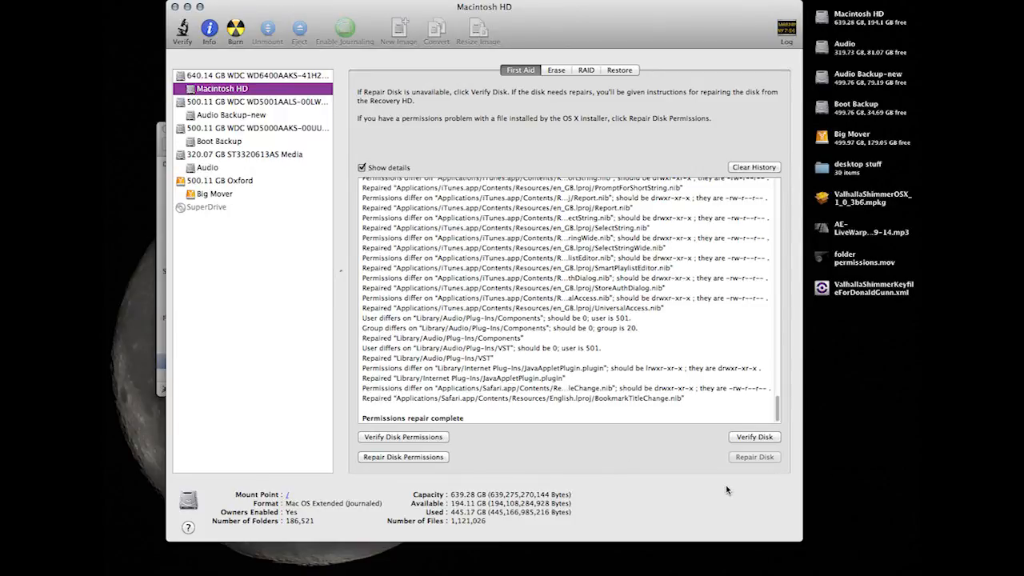
{"action": "mouse_move", "coordinate": [540, 427]}
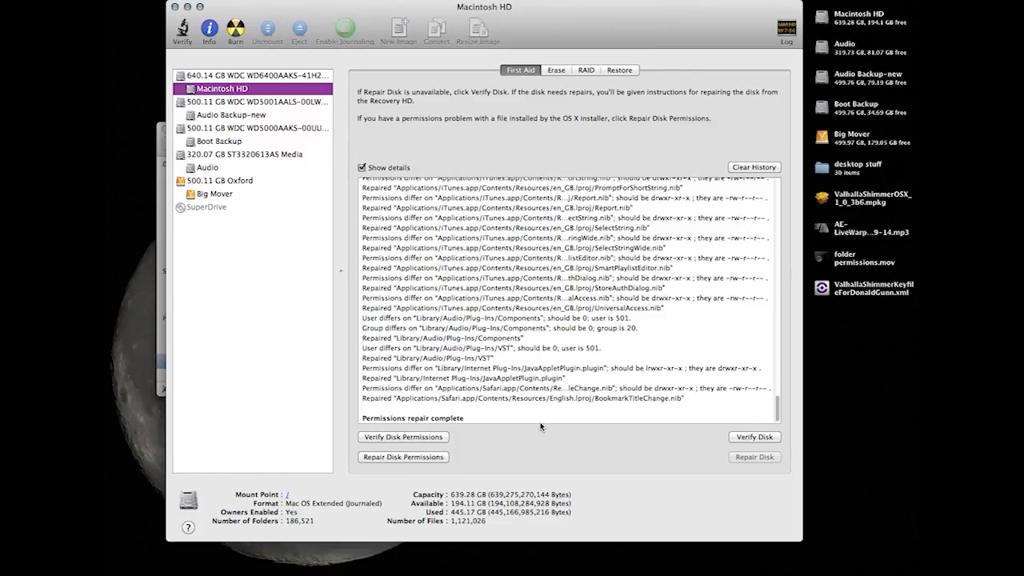